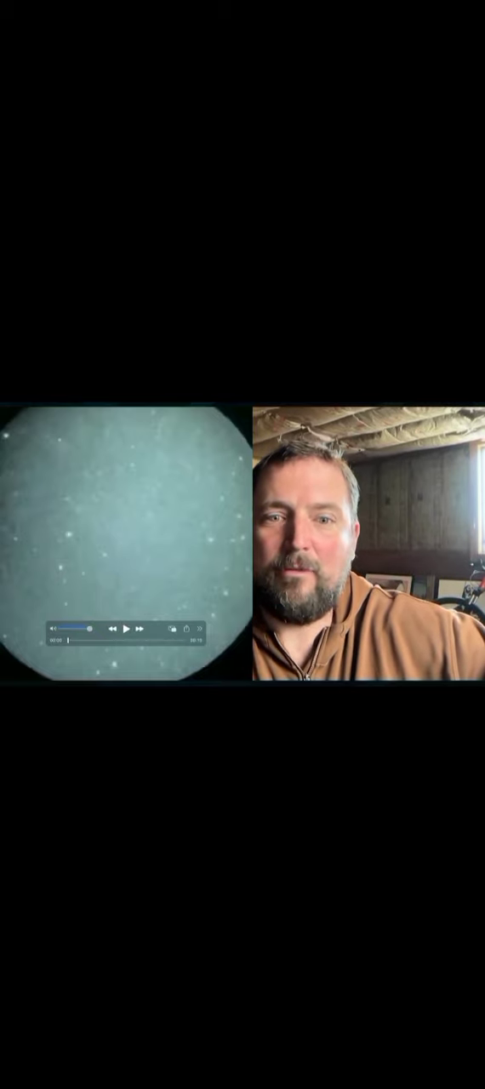
{"action": "left_click", "coordinate": [126, 628]}
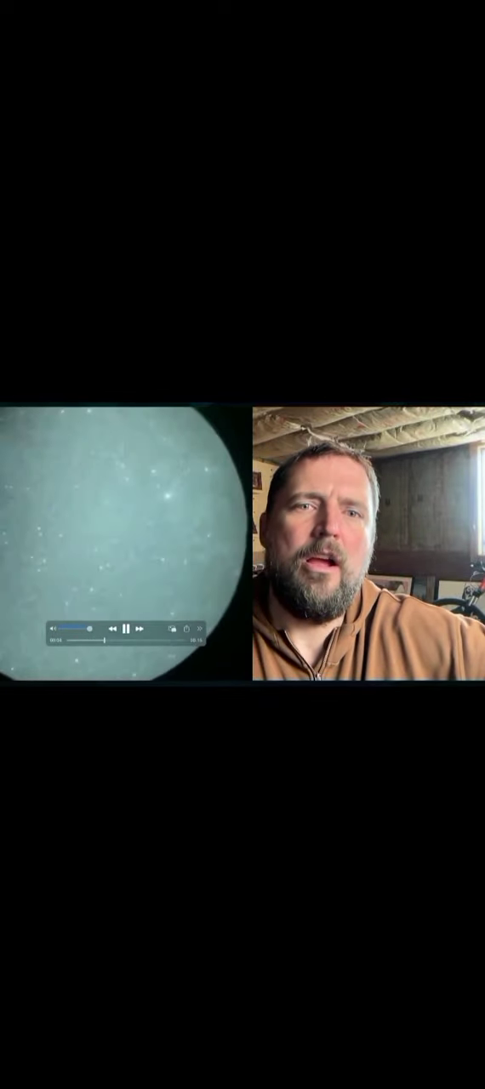
{"action": "left_click", "coordinate": [128, 627]}
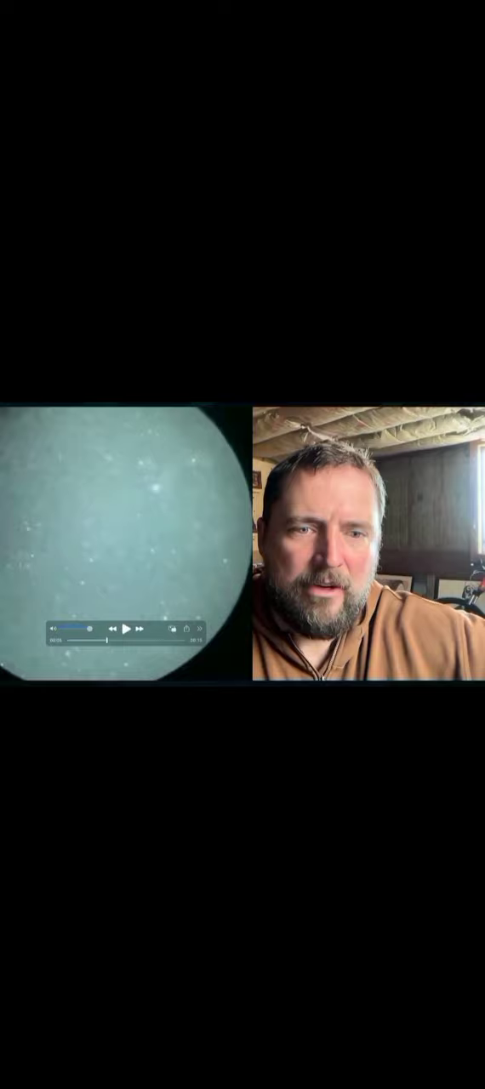